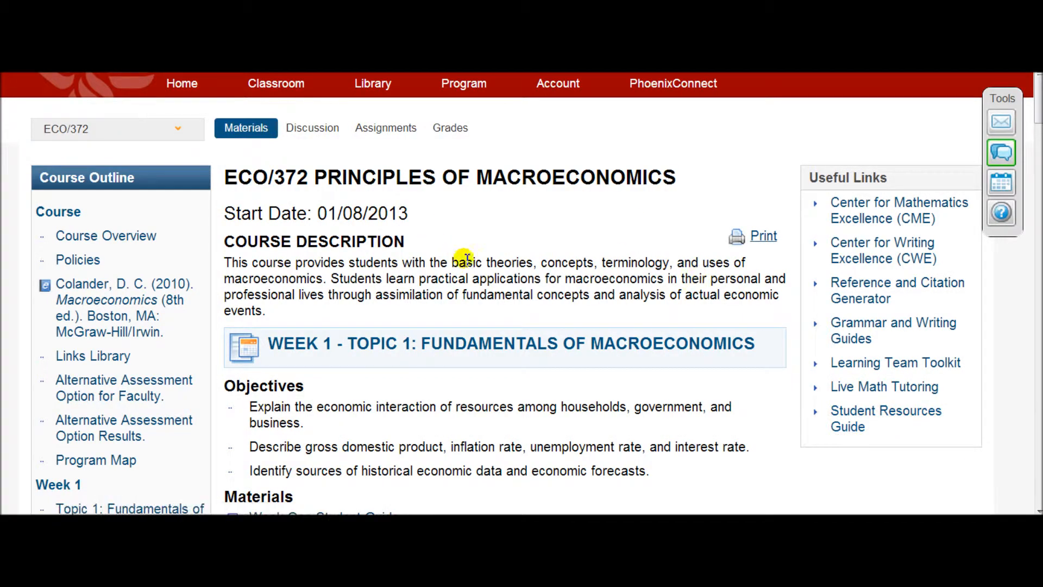
{"action": "mouse_move", "coordinate": [472, 255]}
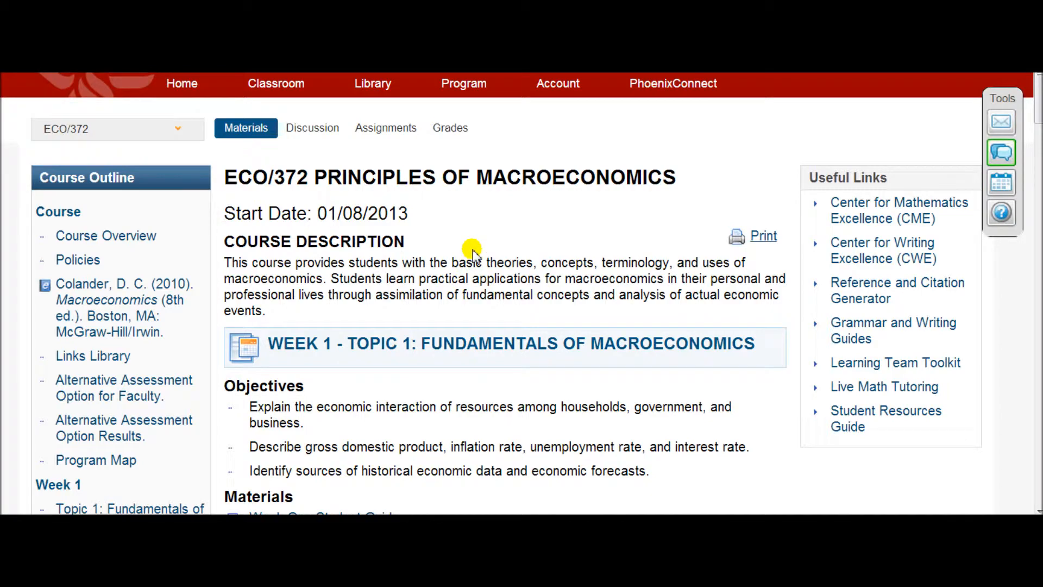
- Scroll down the ECO/372 Materials page to Week 1's eBook chapters and study guides
{"action": "scroll", "scroll_direction": "down", "scroll_amount": 3}
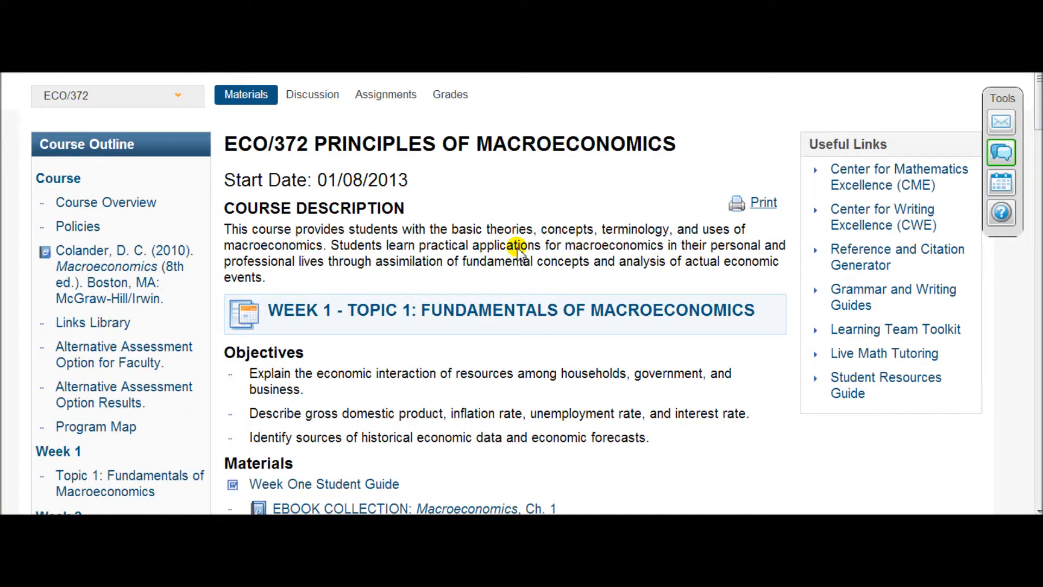
{"action": "scroll", "scroll_direction": "down", "scroll_amount": 3}
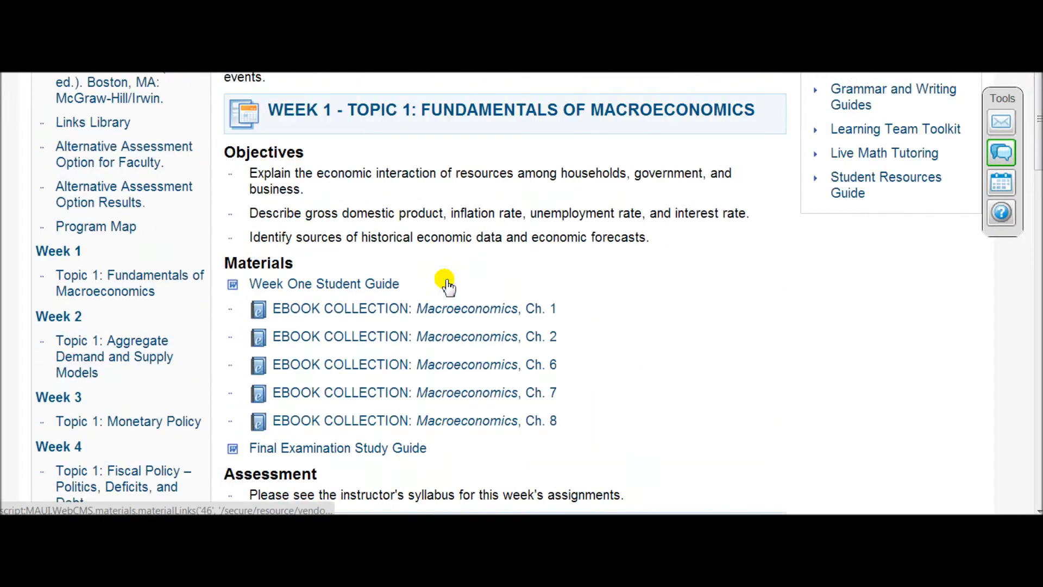
{"action": "scroll", "scroll_direction": "down", "scroll_amount": 3}
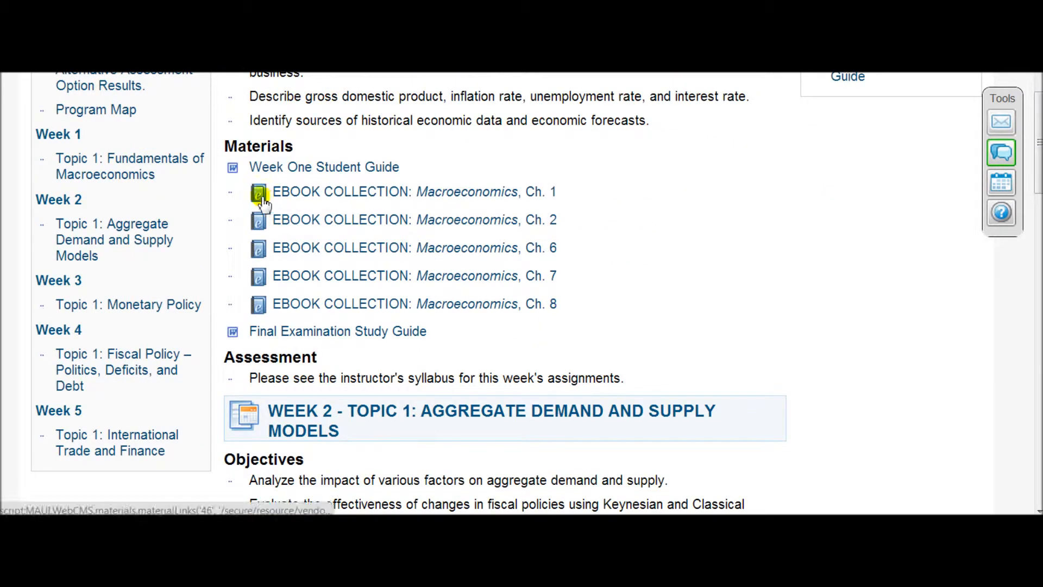
{"action": "mouse_move", "coordinate": [270, 192]}
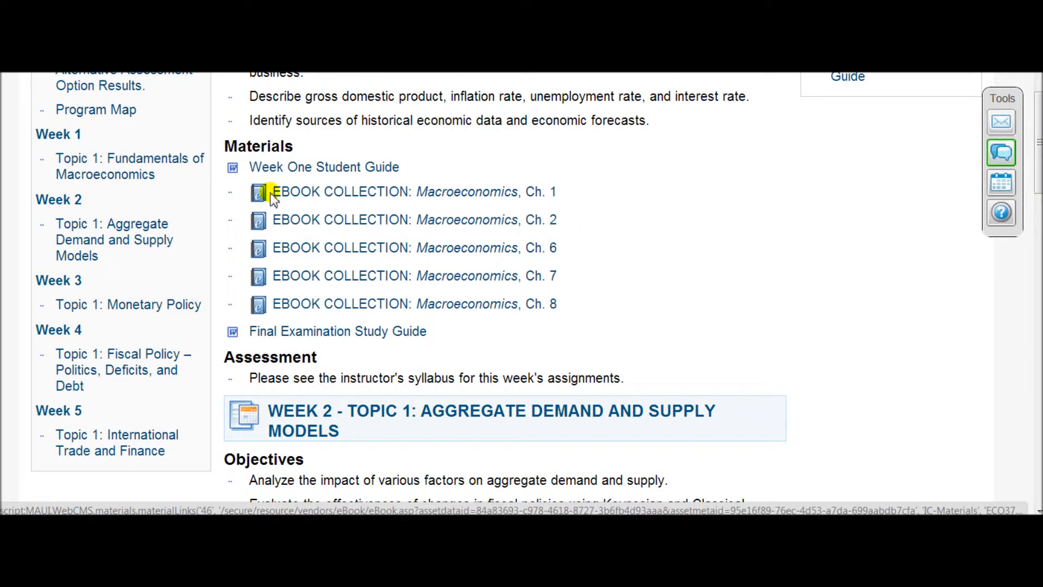
{"action": "mouse_move", "coordinate": [427, 219]}
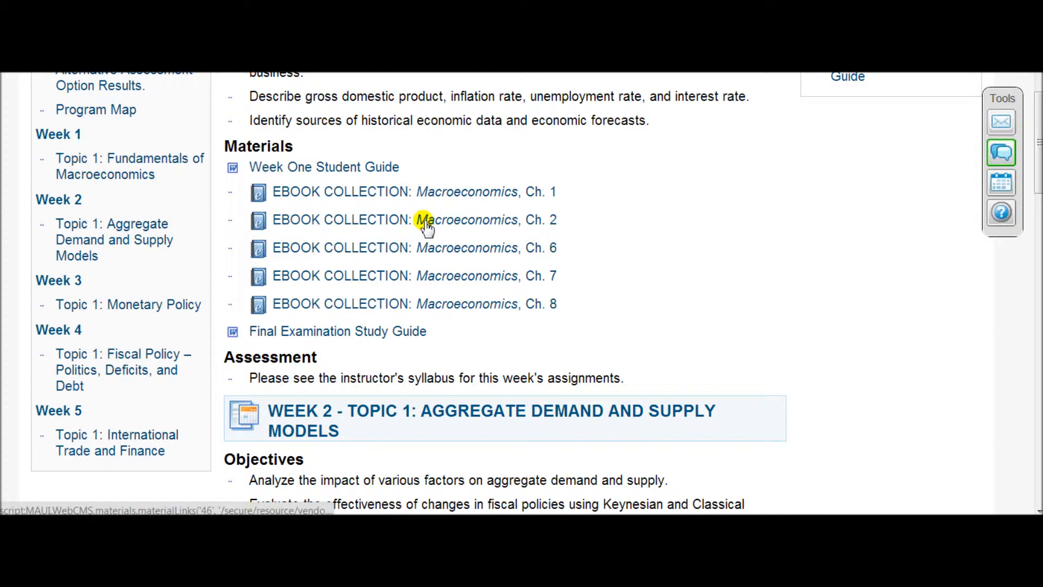
{"action": "mouse_move", "coordinate": [279, 196]}
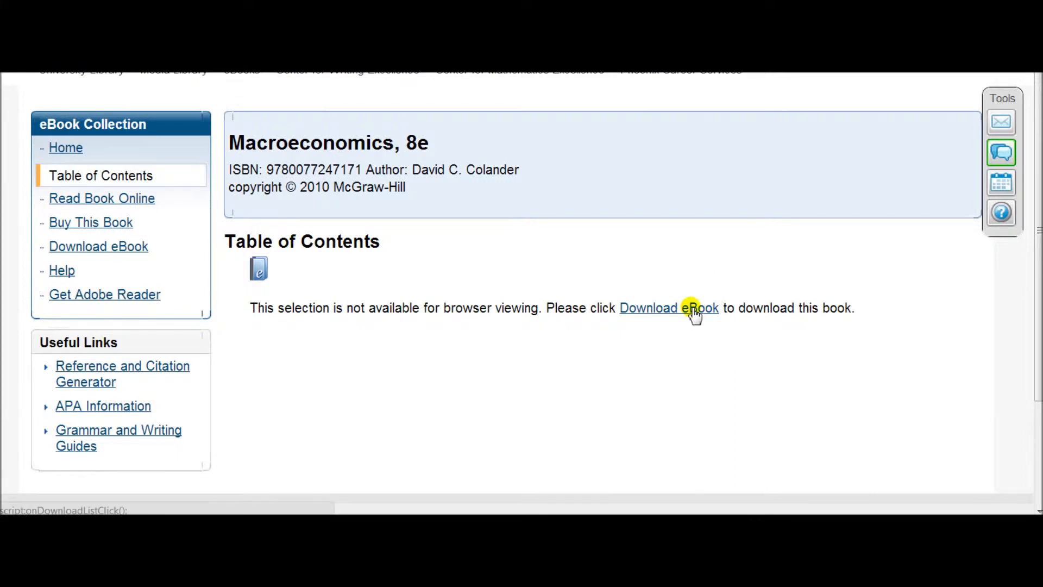
{"action": "mouse_move", "coordinate": [97, 246]}
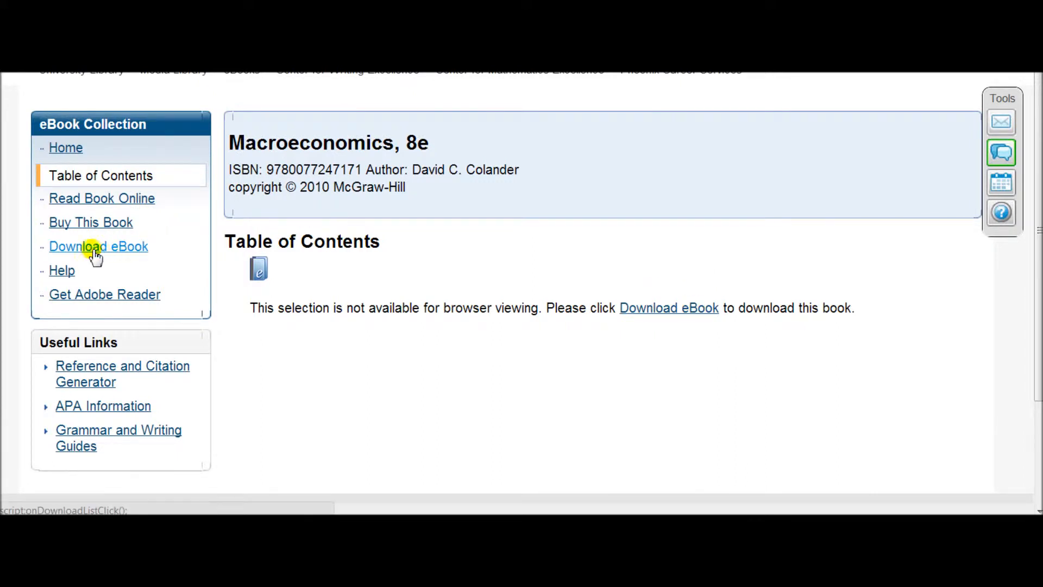
{"action": "mouse_move", "coordinate": [133, 252]}
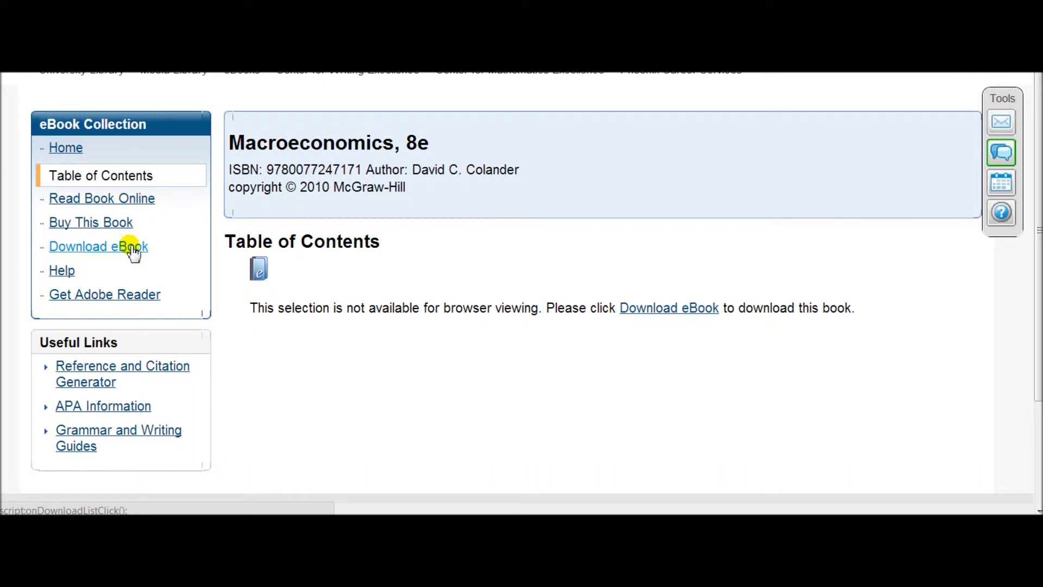
{"action": "mouse_move", "coordinate": [136, 172]}
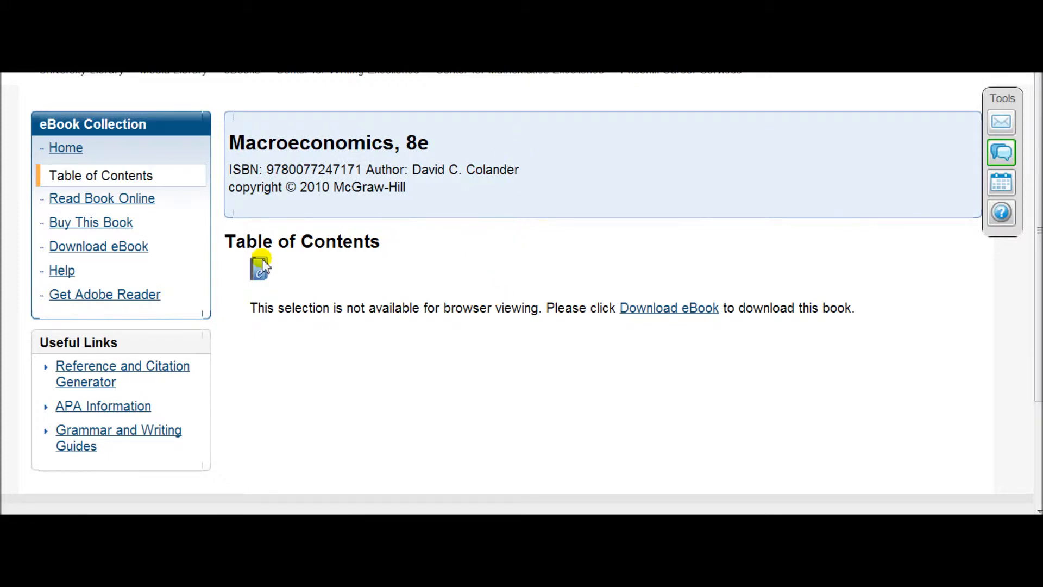
{"action": "mouse_move", "coordinate": [160, 258]}
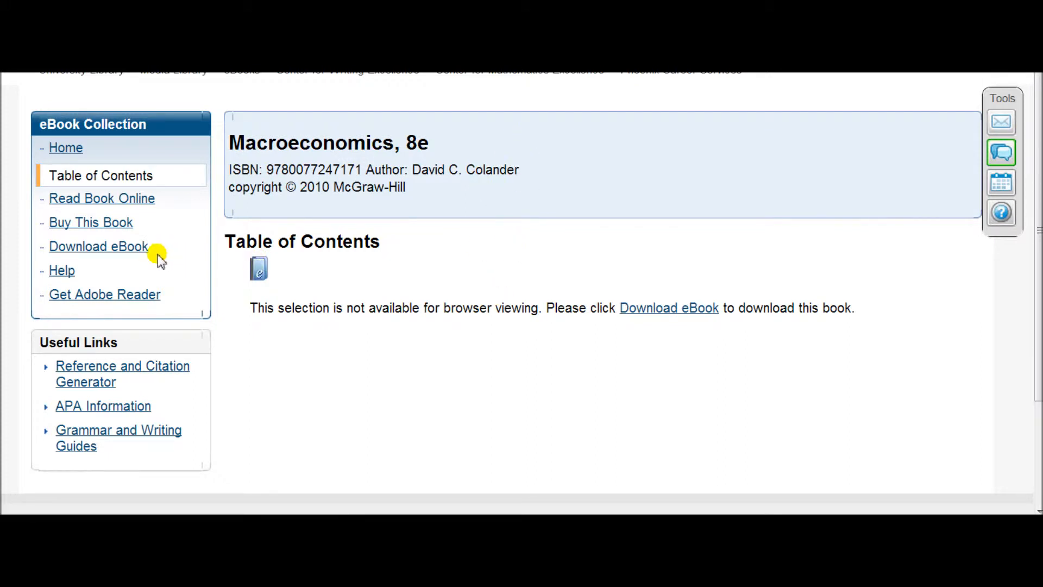
{"action": "mouse_move", "coordinate": [167, 258]}
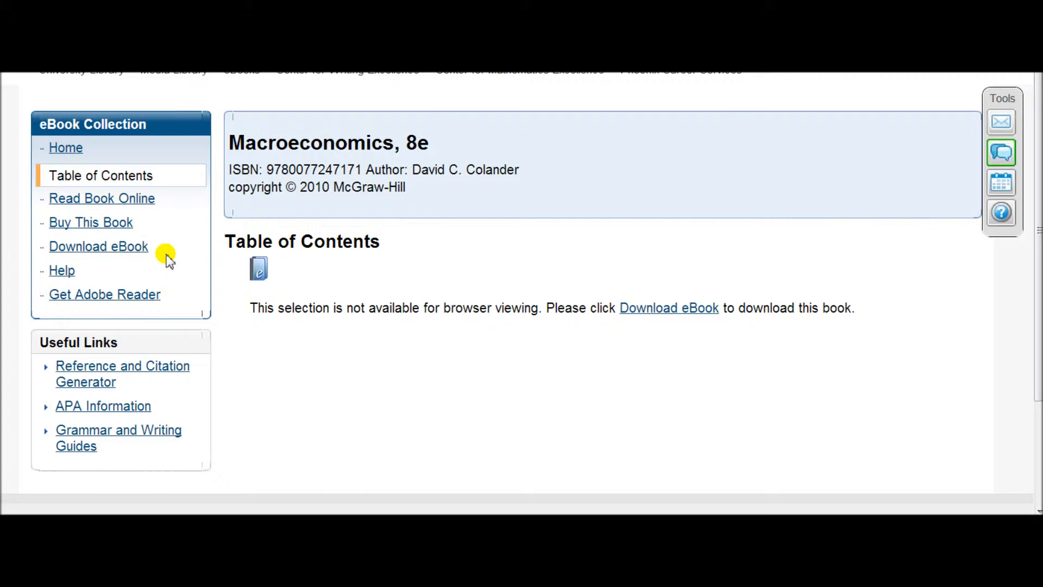
{"action": "mouse_move", "coordinate": [226, 241]}
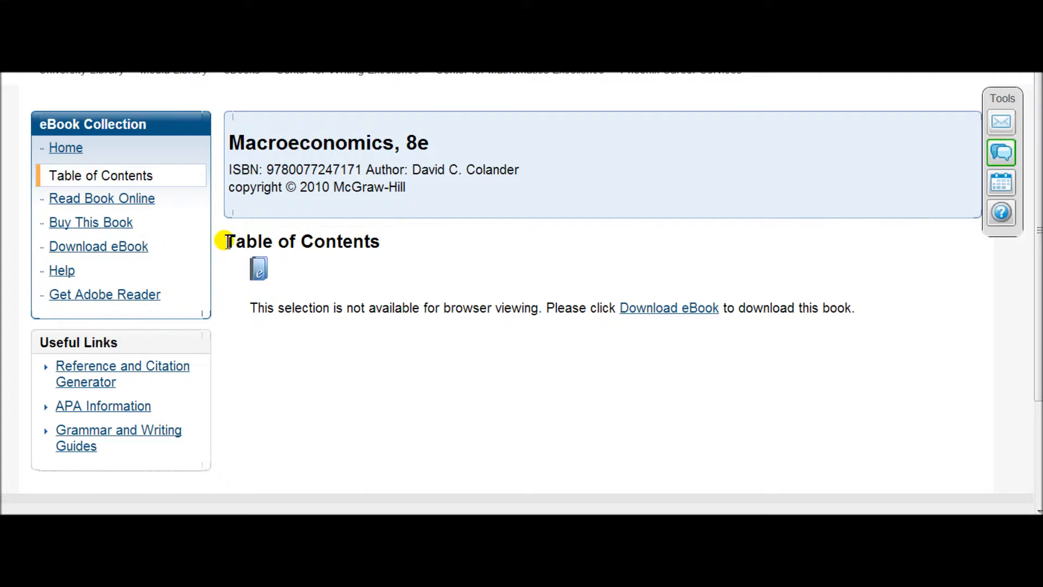
{"action": "mouse_move", "coordinate": [349, 279]}
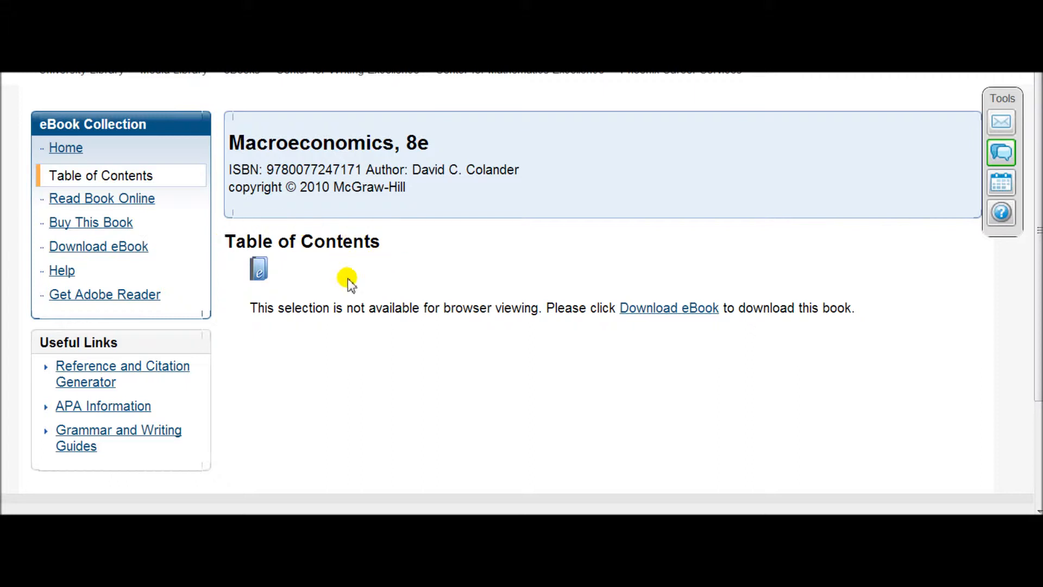
{"action": "mouse_move", "coordinate": [335, 245]}
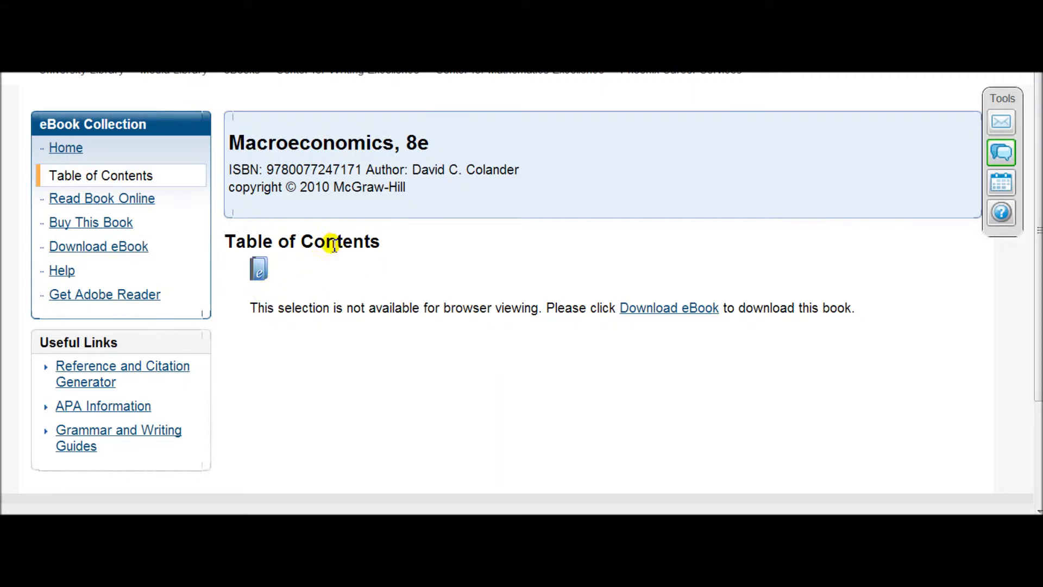
{"action": "mouse_move", "coordinate": [130, 247]}
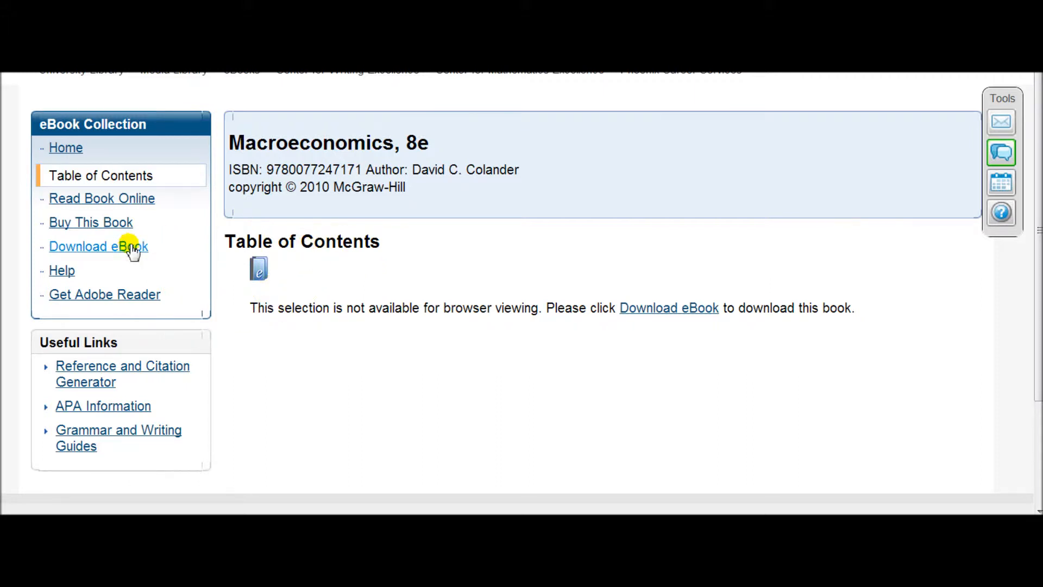
{"action": "mouse_move", "coordinate": [185, 258]}
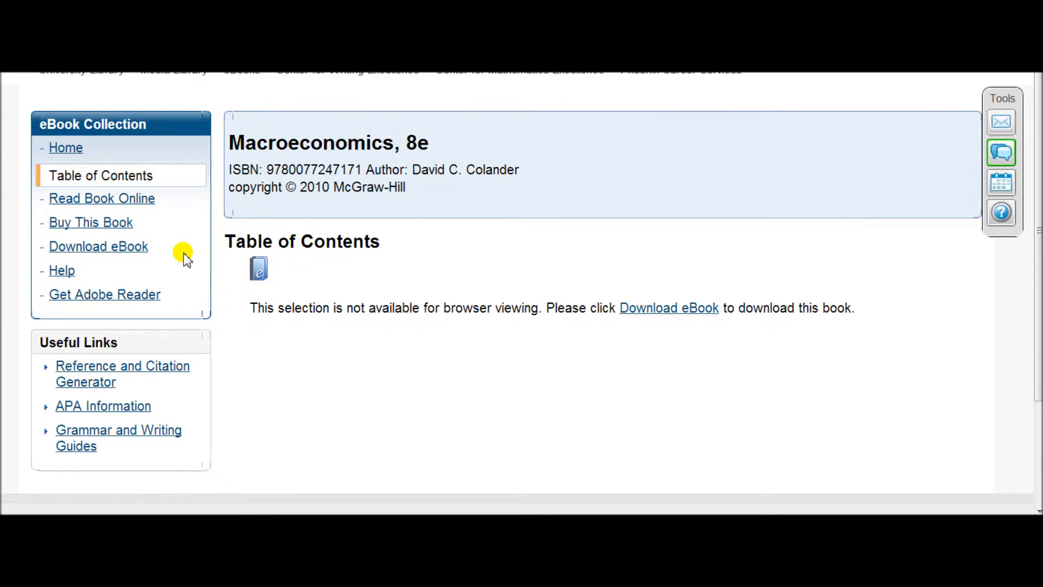
{"action": "mouse_move", "coordinate": [97, 246]}
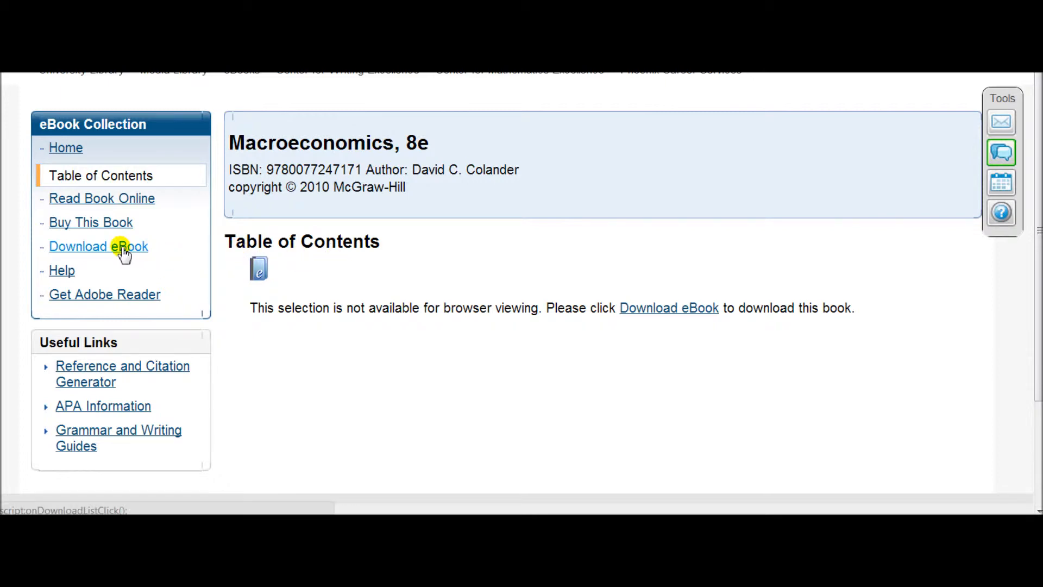
- Show the Download eBook PDF list and scroll down to Macroeconomics_8e_Entire_eBook.pdf
{"action": "left_click", "coordinate": [97, 246]}
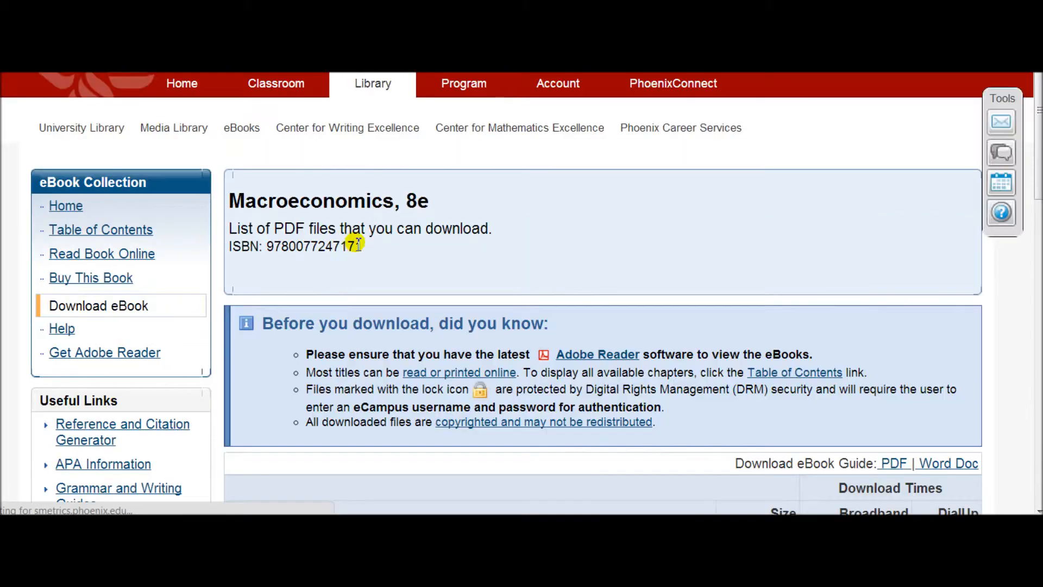
{"action": "mouse_move", "coordinate": [579, 267]}
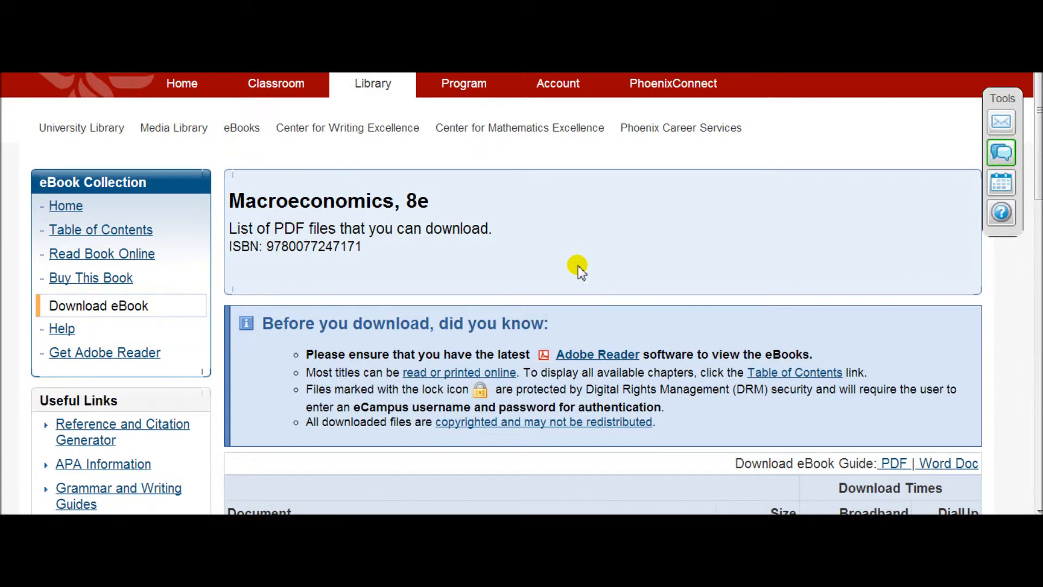
{"action": "scroll", "scroll_direction": "down", "scroll_amount": 3}
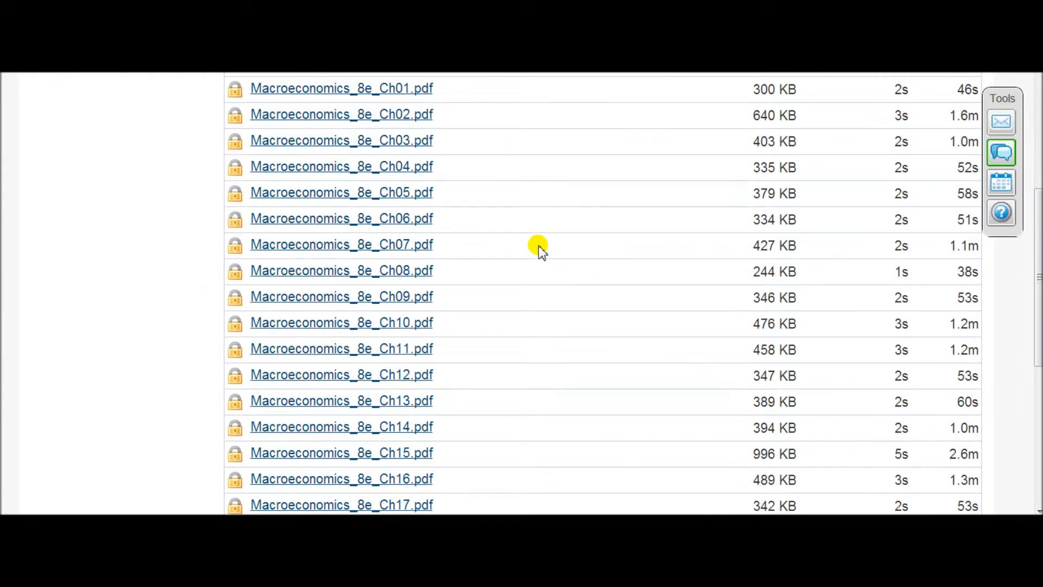
{"action": "mouse_move", "coordinate": [411, 92]}
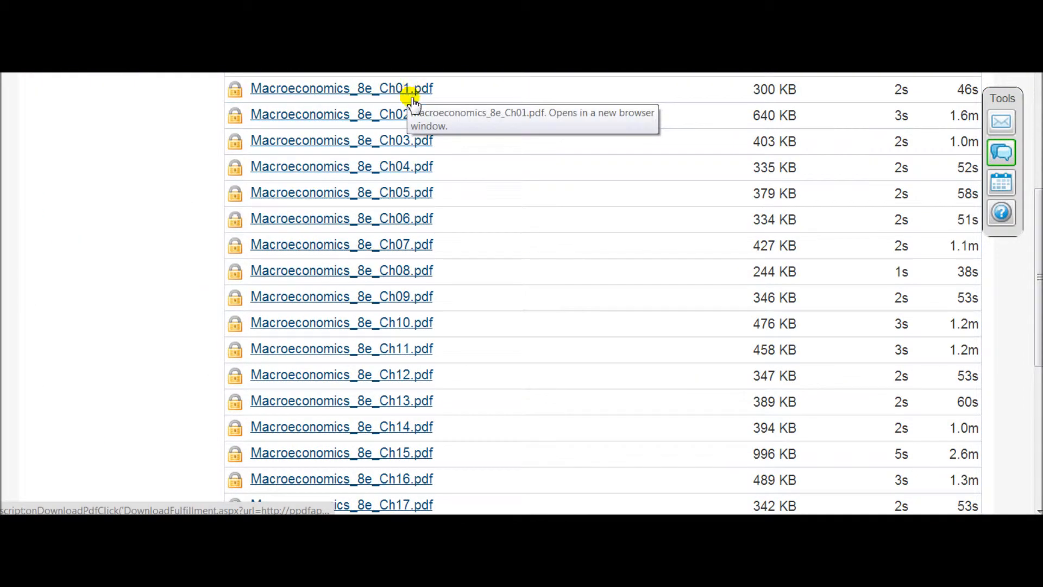
{"action": "scroll", "scroll_direction": "down", "scroll_amount": 3}
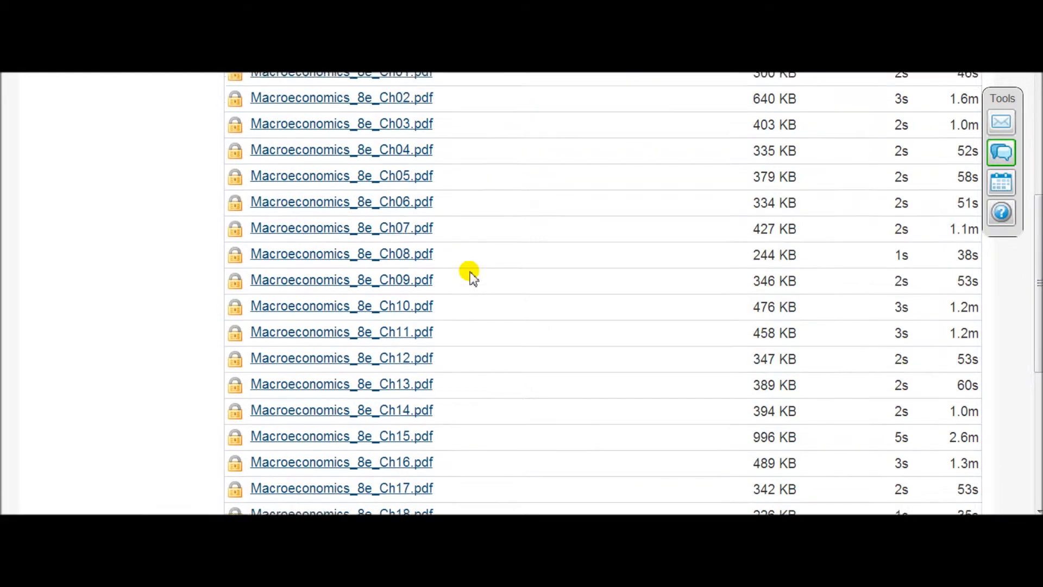
{"action": "scroll", "scroll_direction": "down", "scroll_amount": 3}
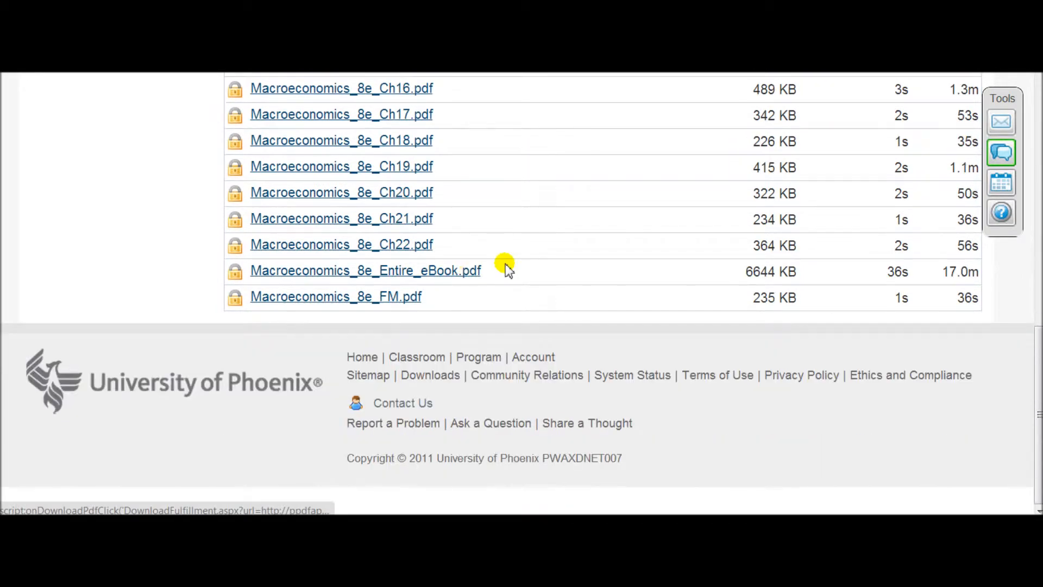
{"action": "mouse_move", "coordinate": [412, 270]}
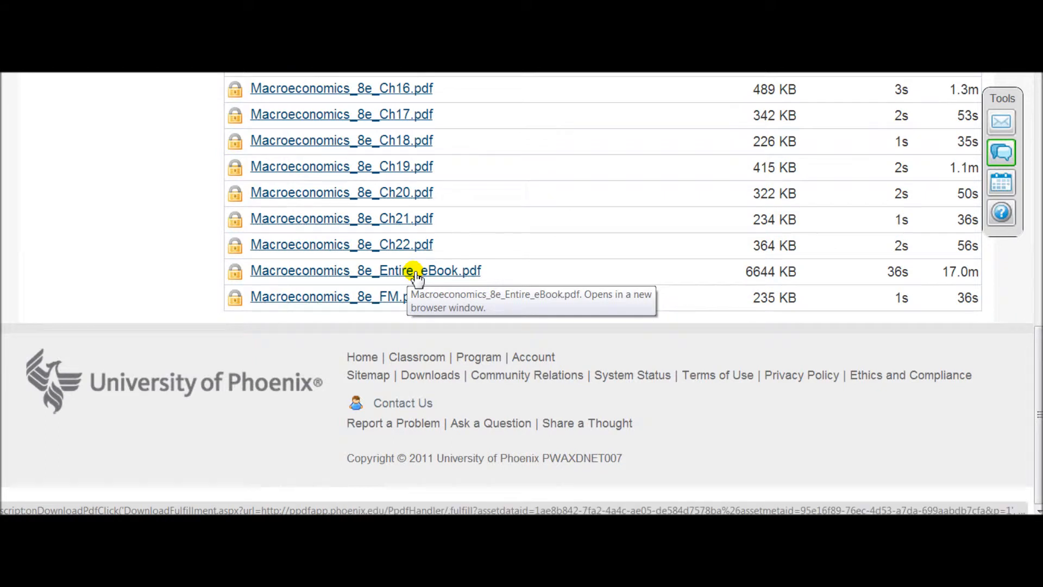
{"action": "mouse_move", "coordinate": [442, 273]}
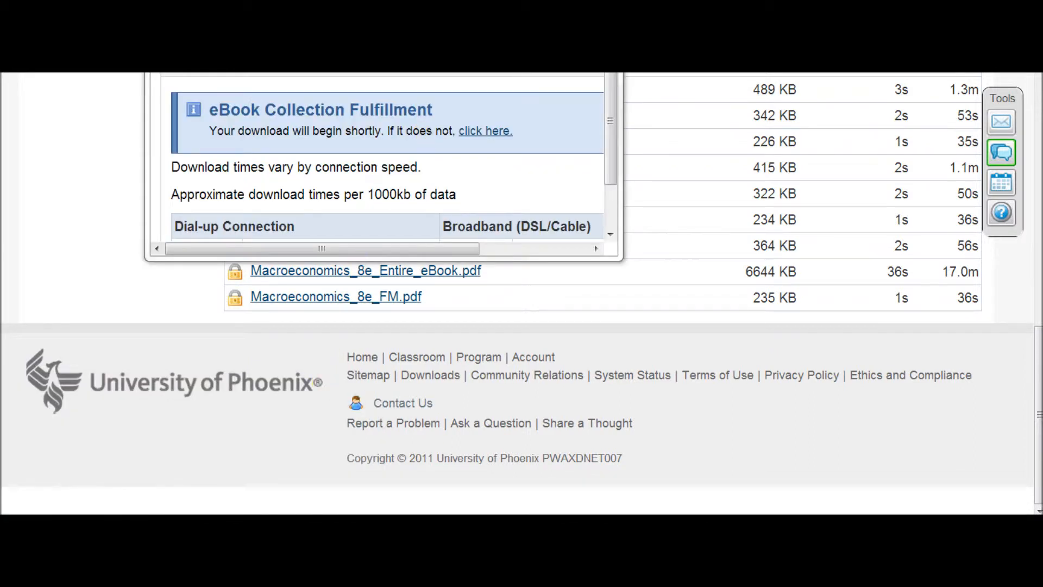
{"action": "mouse_move", "coordinate": [365, 127]}
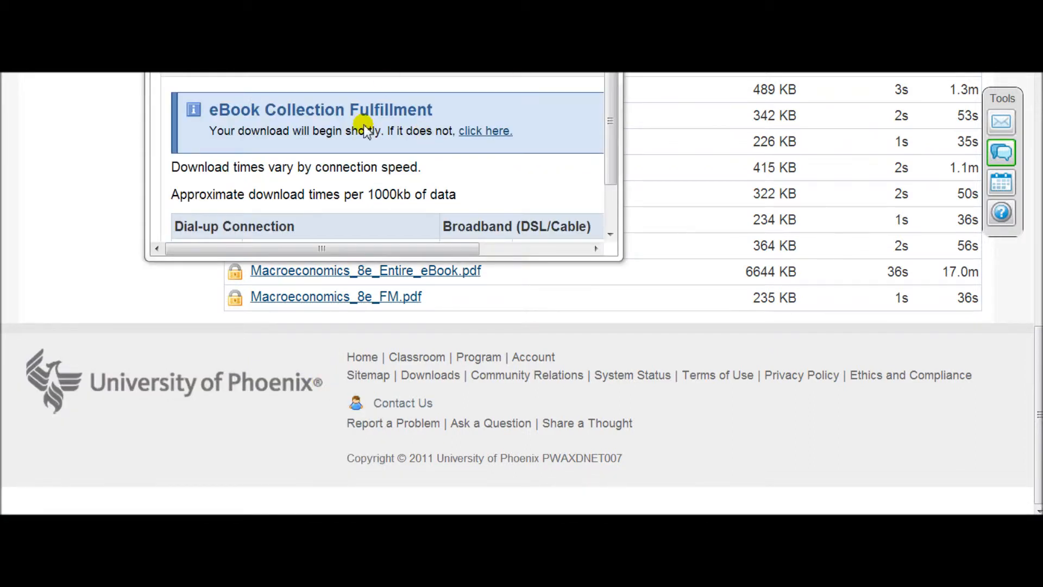
{"action": "mouse_move", "coordinate": [365, 133]}
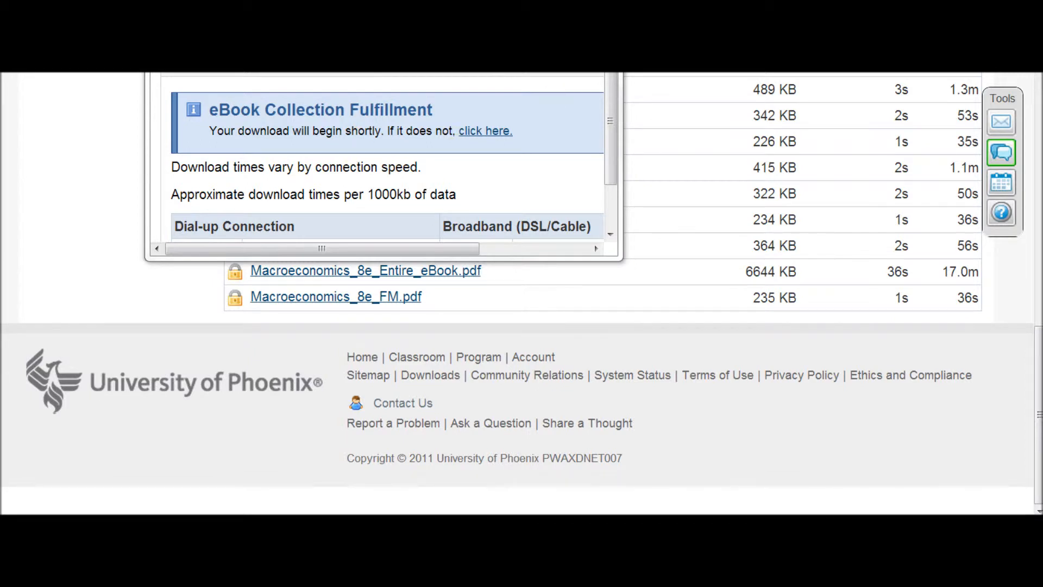
{"action": "mouse_move", "coordinate": [591, 109]}
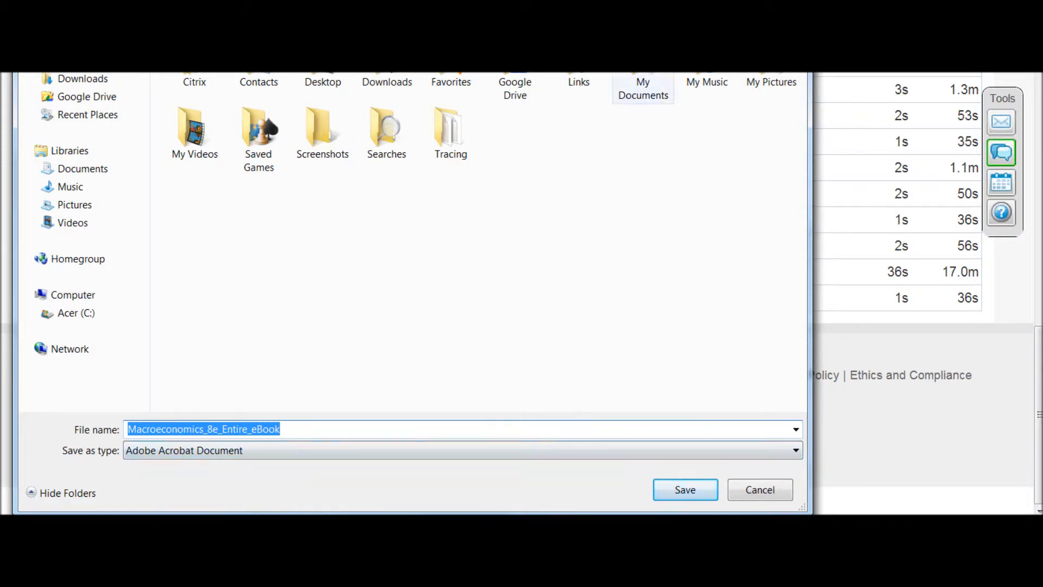
- Cancel the Save As prompt for Macroeconomics_8e_Entire_eBook
{"action": "left_click", "coordinate": [685, 489]}
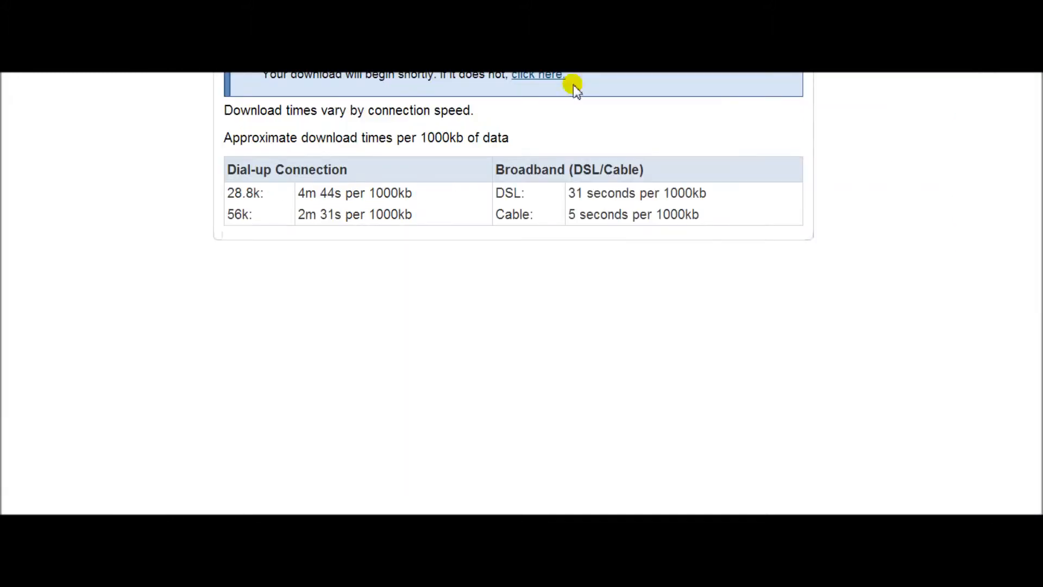
{"action": "mouse_move", "coordinate": [563, 275]}
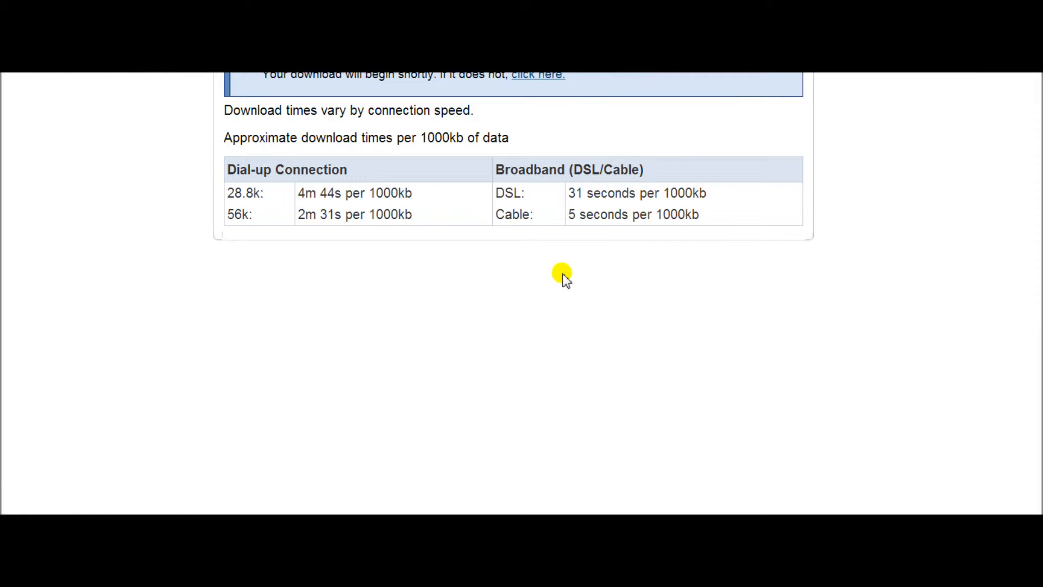
{"action": "mouse_move", "coordinate": [279, 185]}
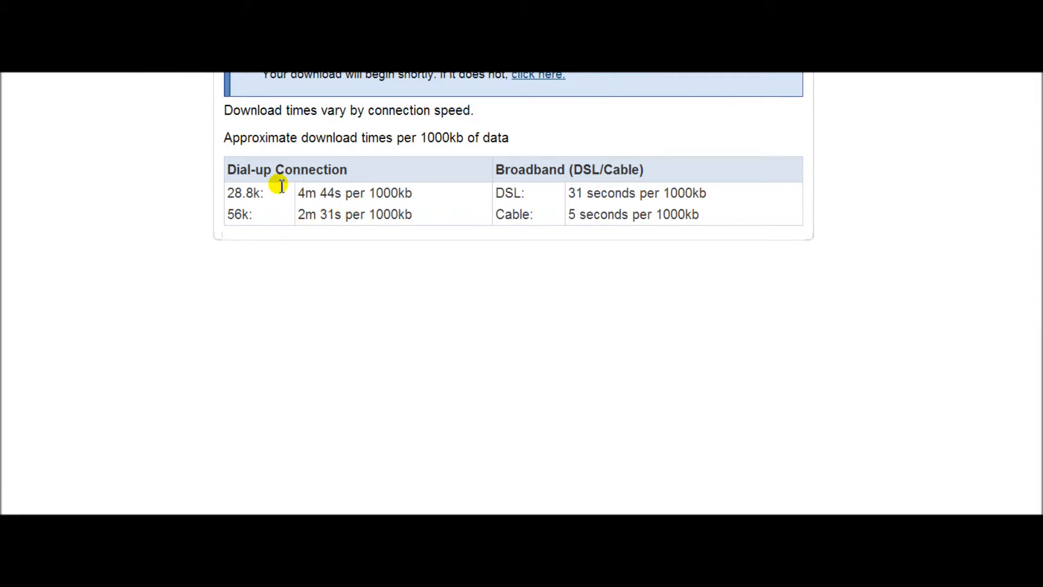
{"action": "mouse_move", "coordinate": [472, 234]}
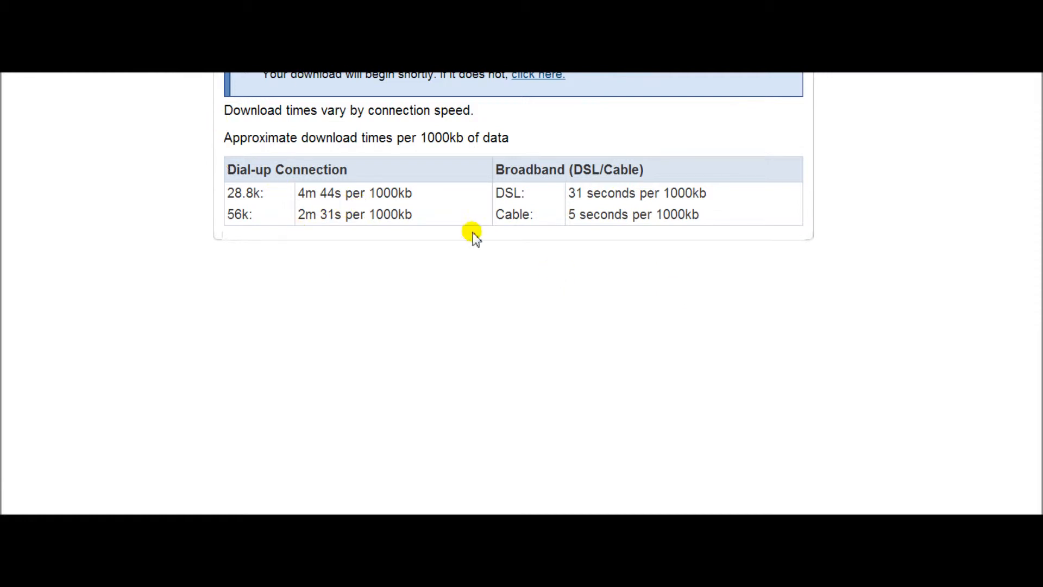
{"action": "mouse_move", "coordinate": [551, 128]}
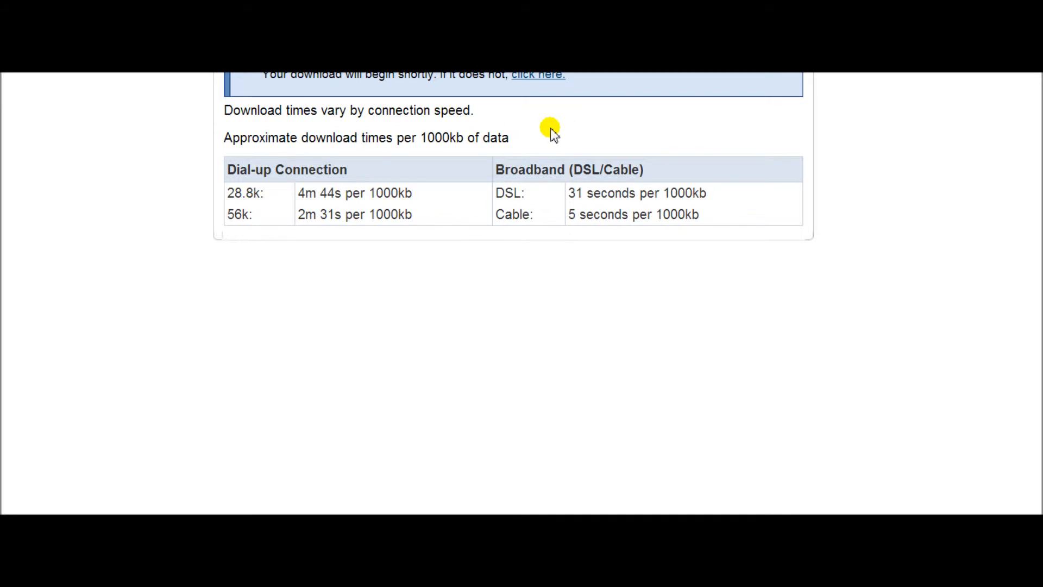
{"action": "mouse_move", "coordinate": [685, 112]}
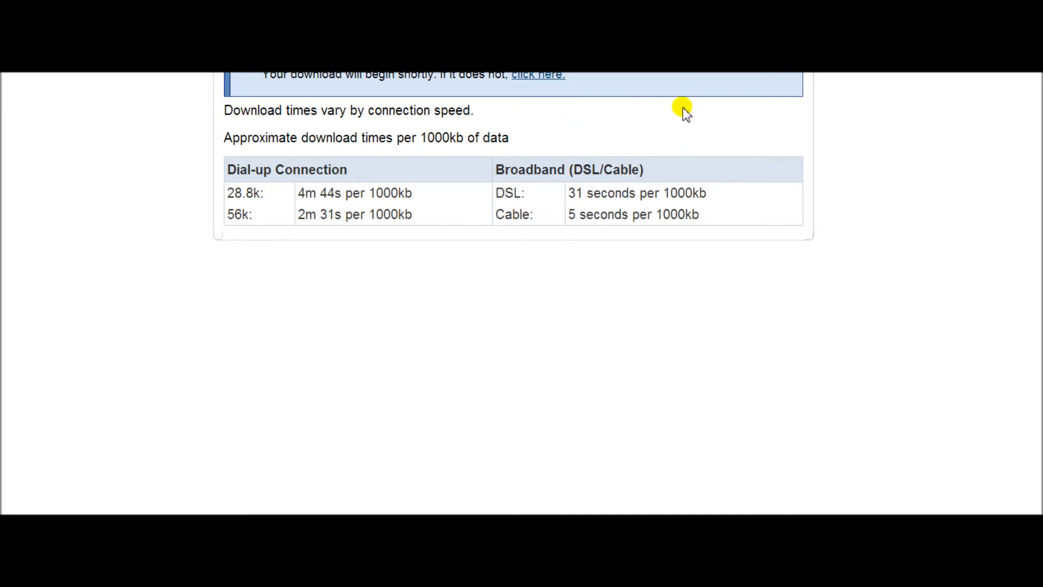
{"action": "mouse_move", "coordinate": [563, 160]}
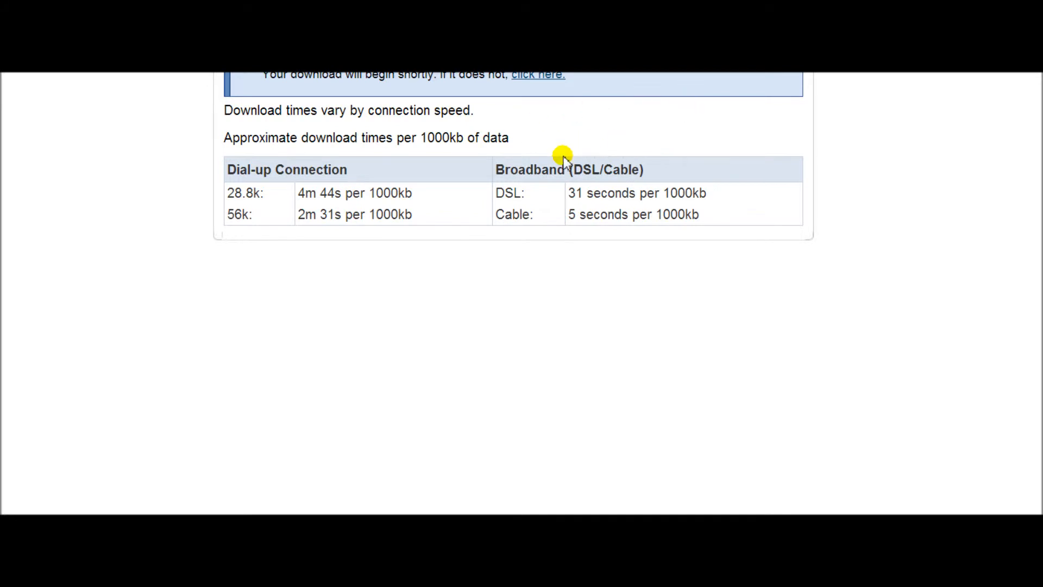
{"action": "mouse_move", "coordinate": [666, 94]}
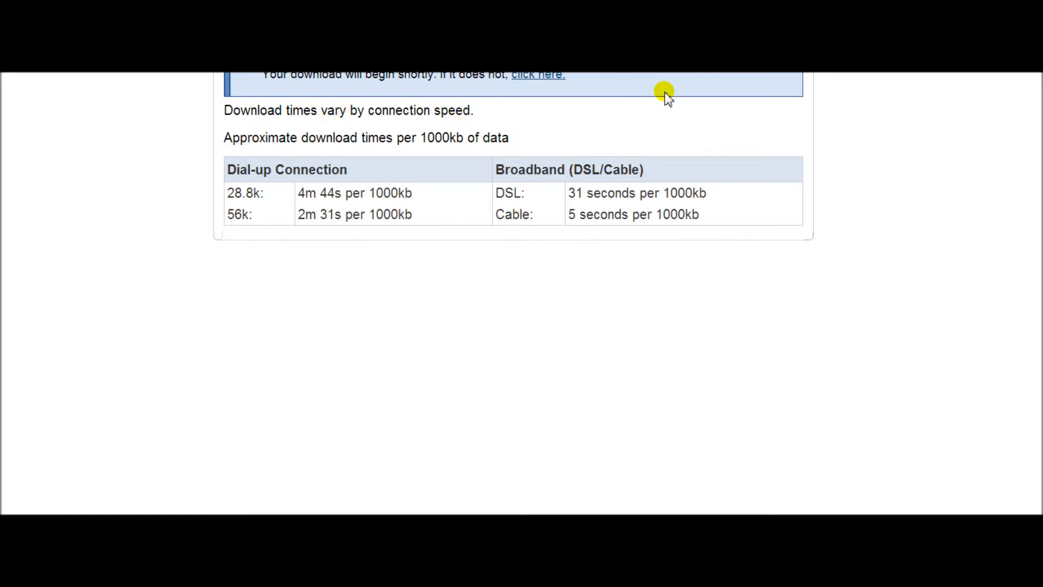
{"action": "mouse_move", "coordinate": [640, 73]}
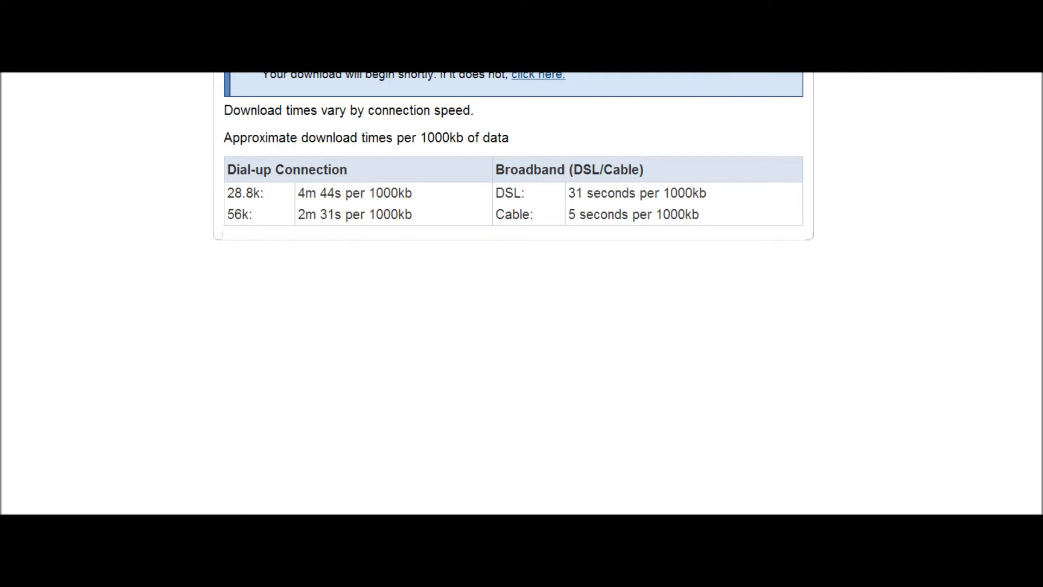
{"action": "mouse_move", "coordinate": [495, 127]}
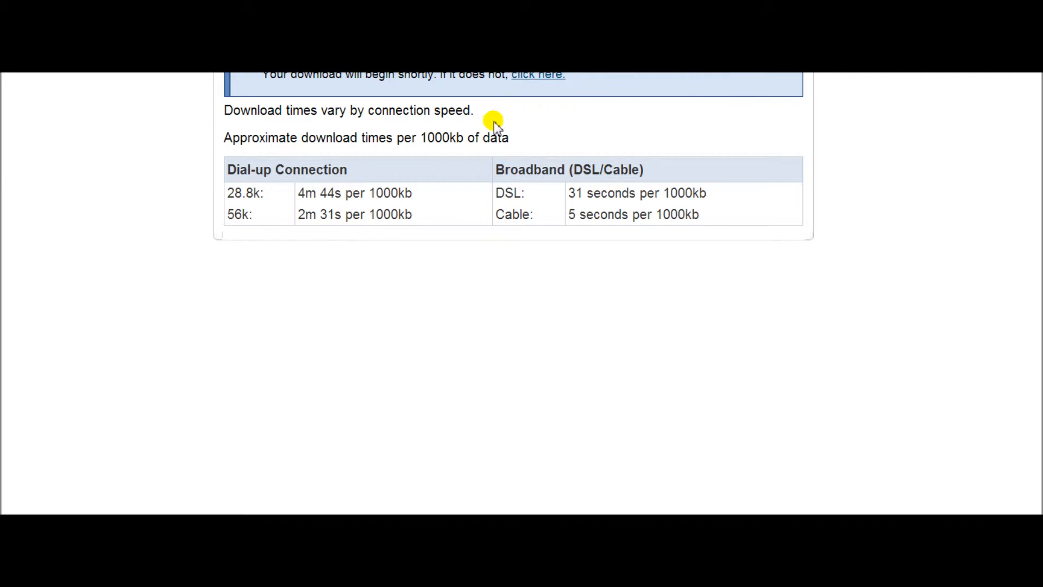
{"action": "mouse_move", "coordinate": [532, 101]}
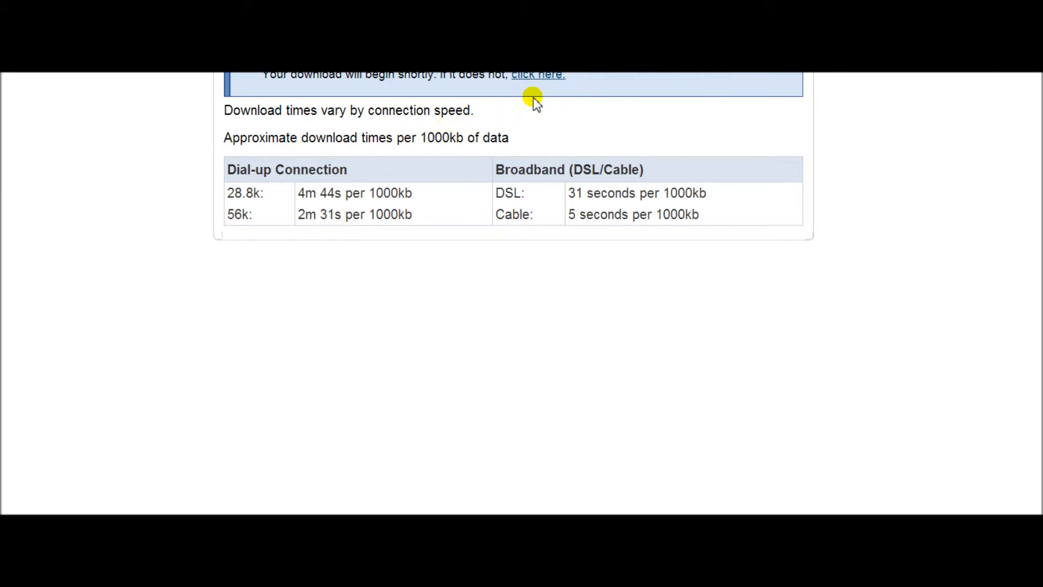
{"action": "mouse_move", "coordinate": [539, 74]}
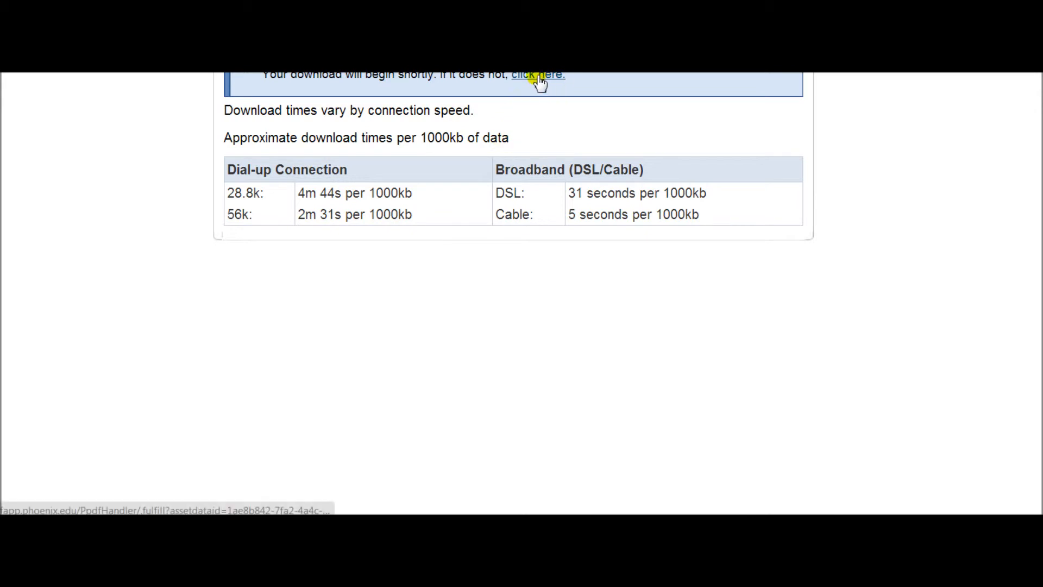
{"action": "mouse_move", "coordinate": [410, 409]}
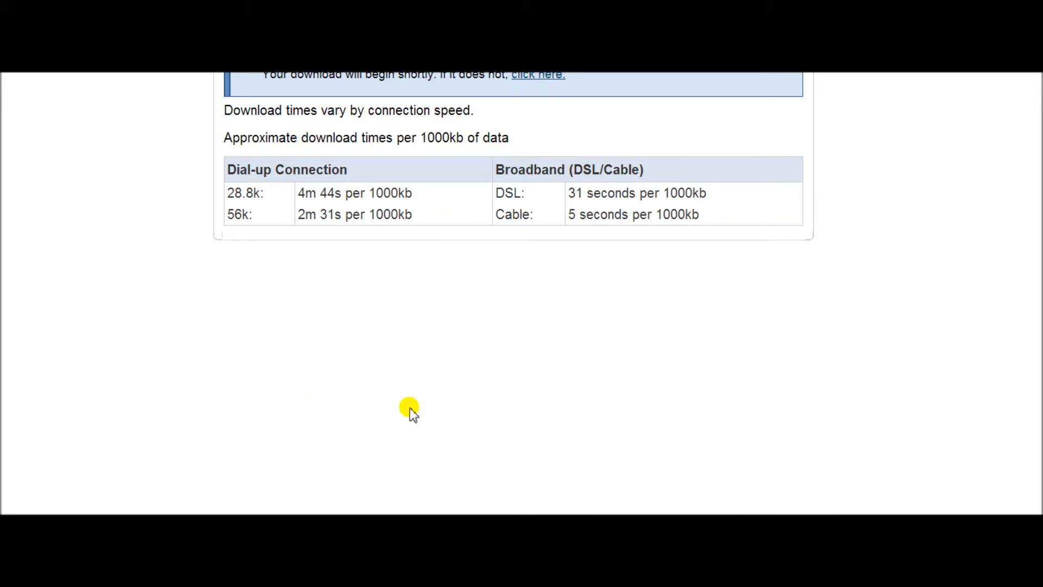
{"action": "mouse_move", "coordinate": [435, 225]}
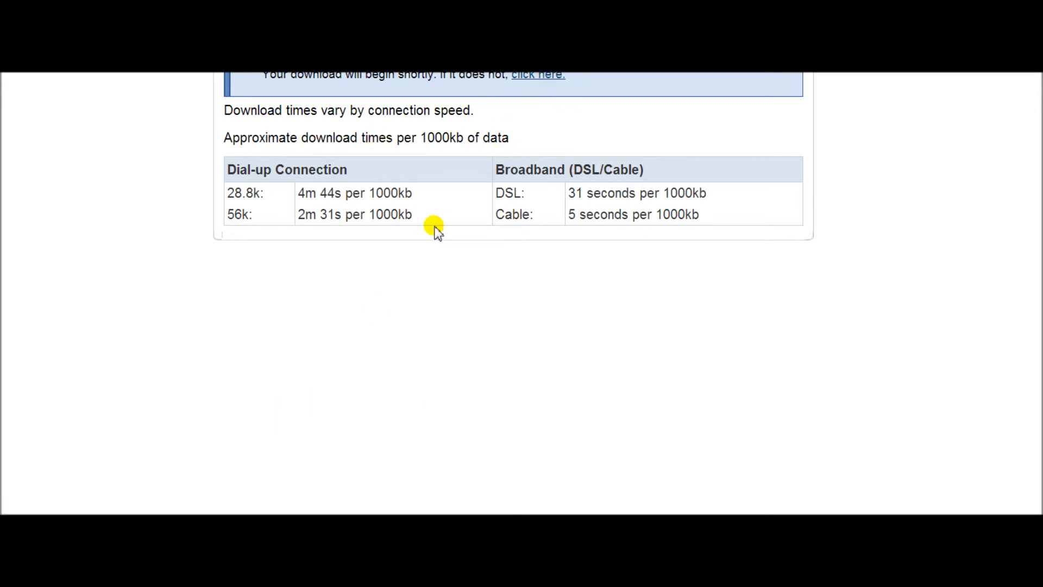
{"action": "mouse_move", "coordinate": [539, 74]}
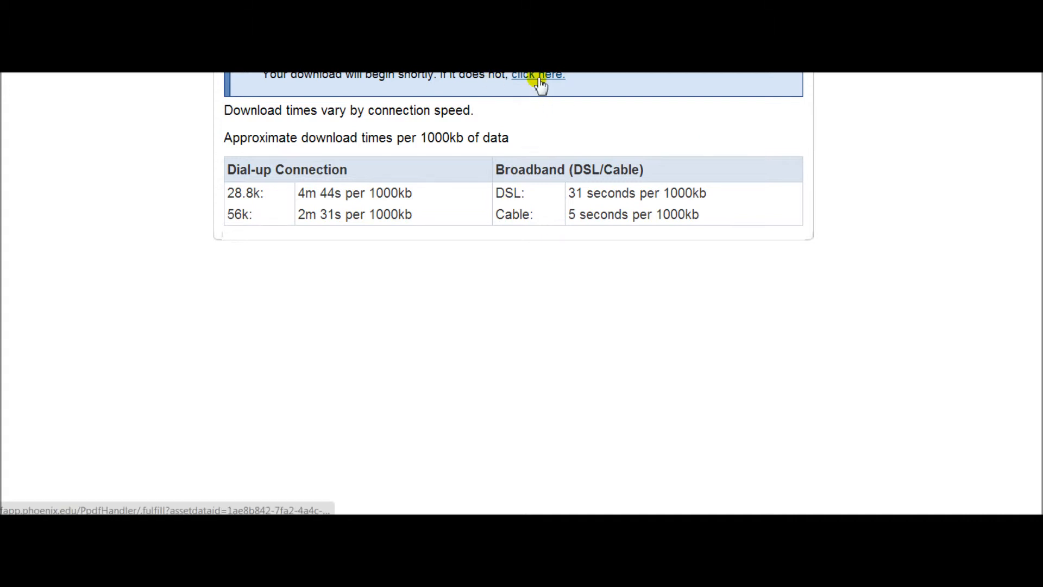
- Retry the download link and save Macroeconomics_8e_Entire_eBook.pdf under its suggested name
{"action": "left_click", "coordinate": [537, 75]}
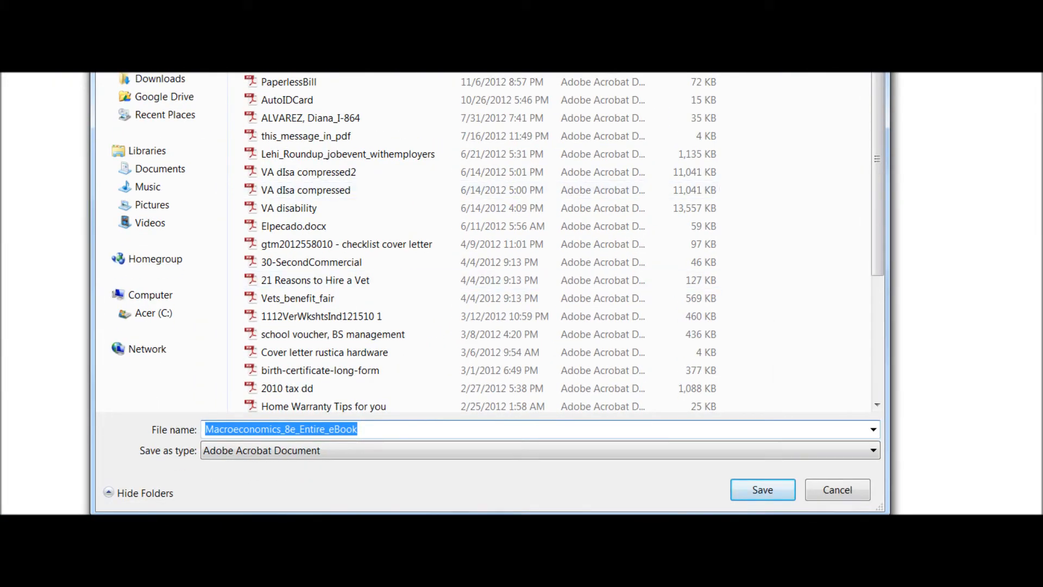
{"action": "left_click", "coordinate": [762, 490]}
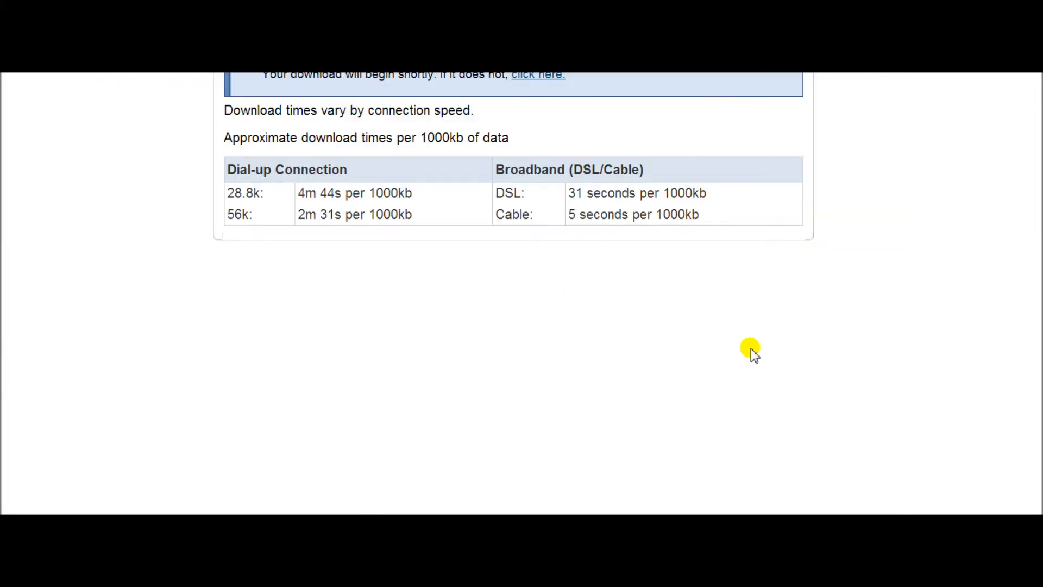
{"action": "mouse_move", "coordinate": [724, 91]}
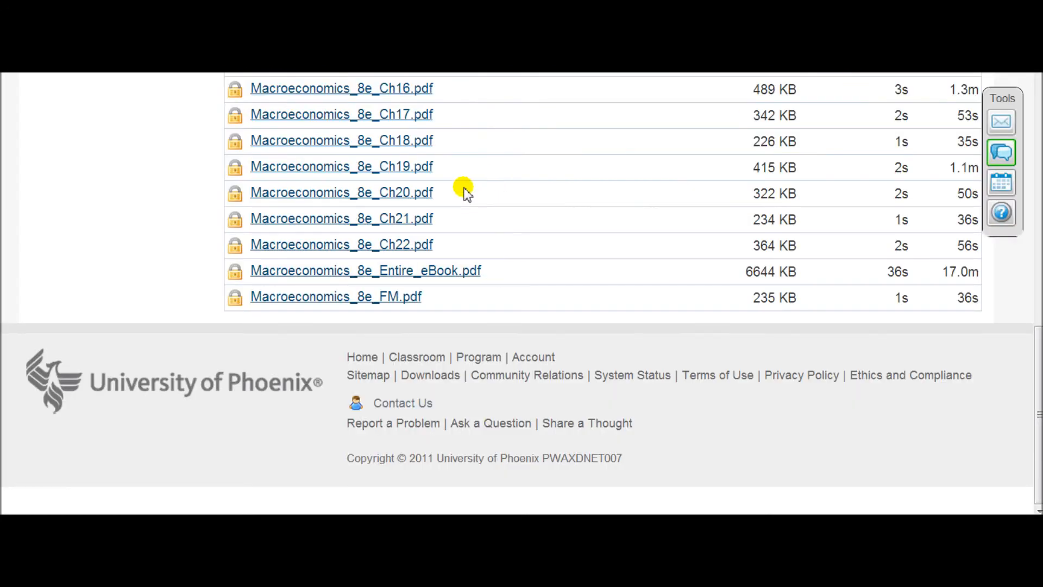
{"action": "scroll", "scroll_direction": "up", "scroll_amount": 3}
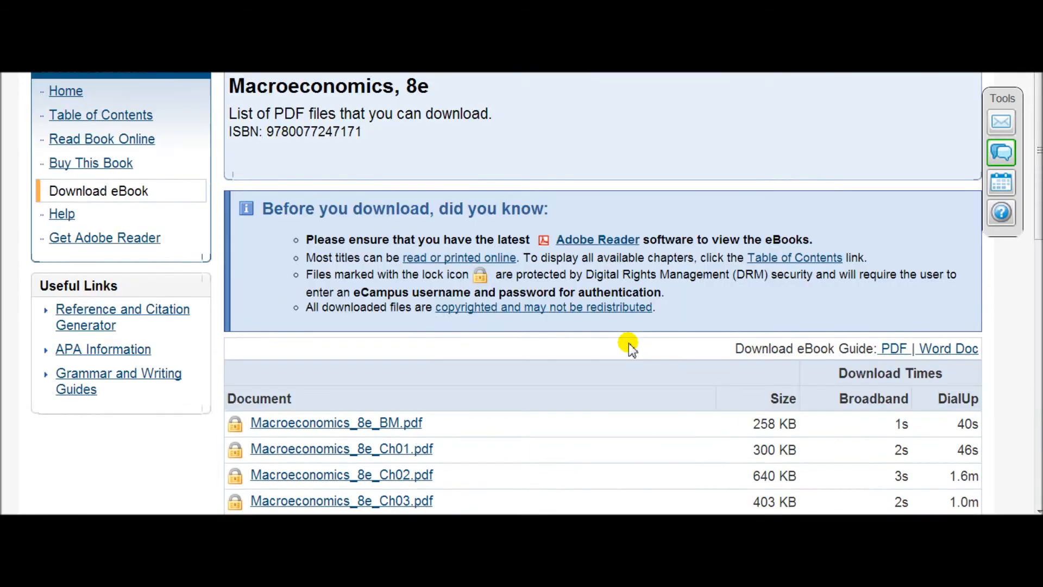
{"action": "scroll", "scroll_direction": "up", "scroll_amount": 3}
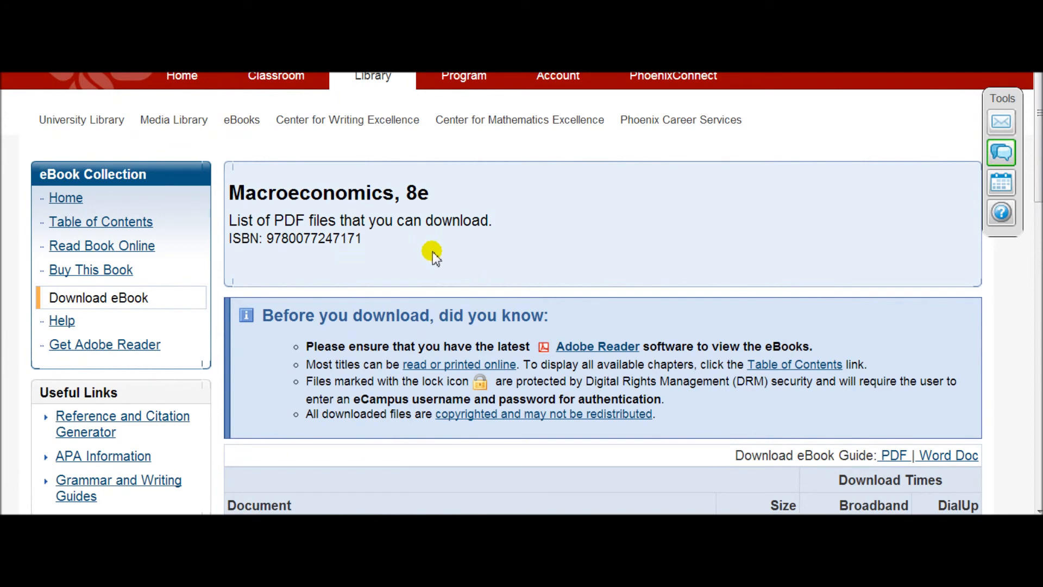
{"action": "mouse_move", "coordinate": [462, 245]}
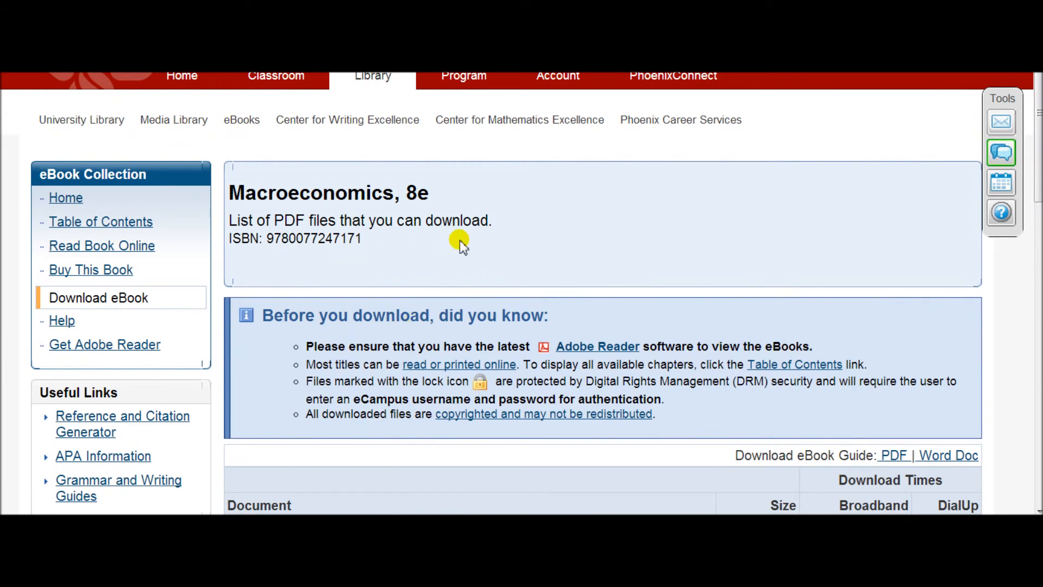